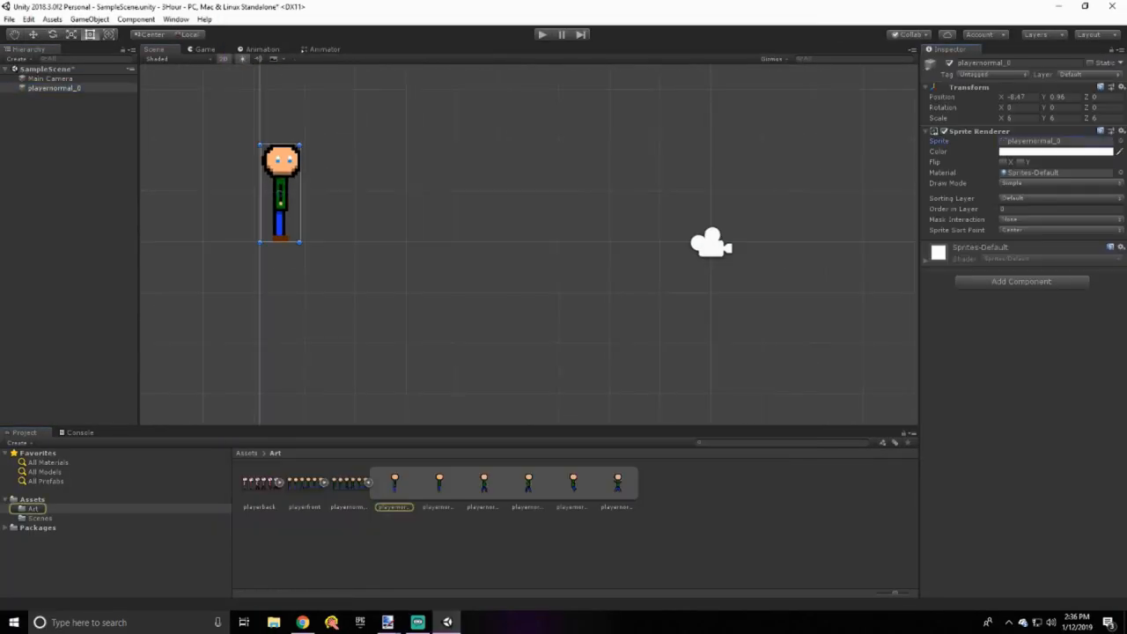
Save the player prefabs and add a Ground tilemap strip via GameObject > 2D Object > Tilemap
{"action": "left_click", "coordinate": [542, 35]}
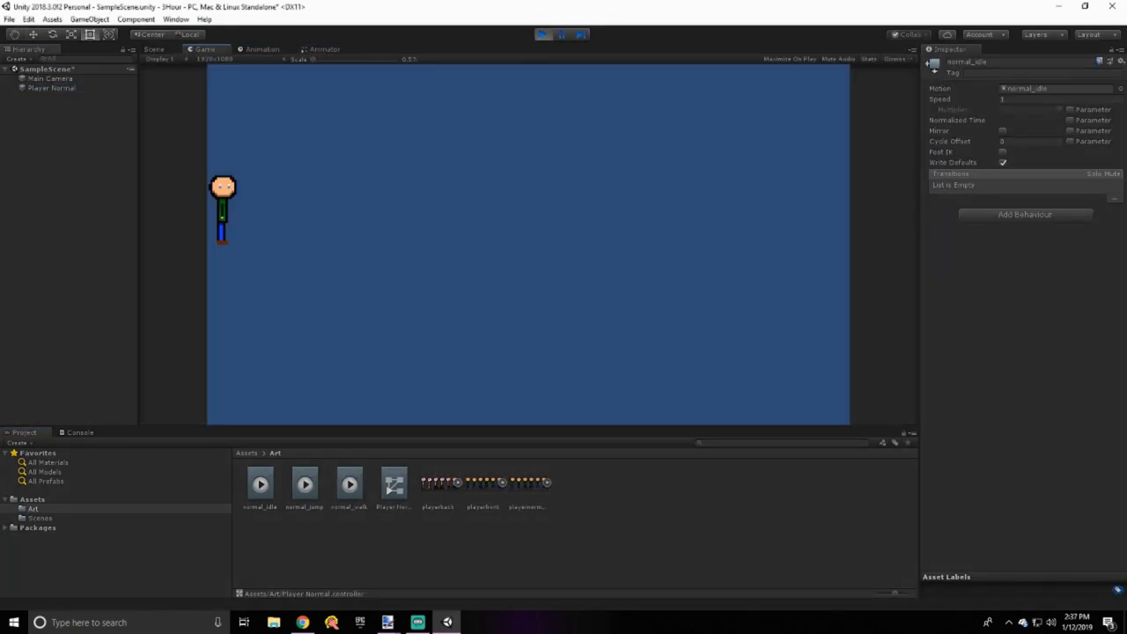
{"action": "left_click", "coordinate": [173, 71]}
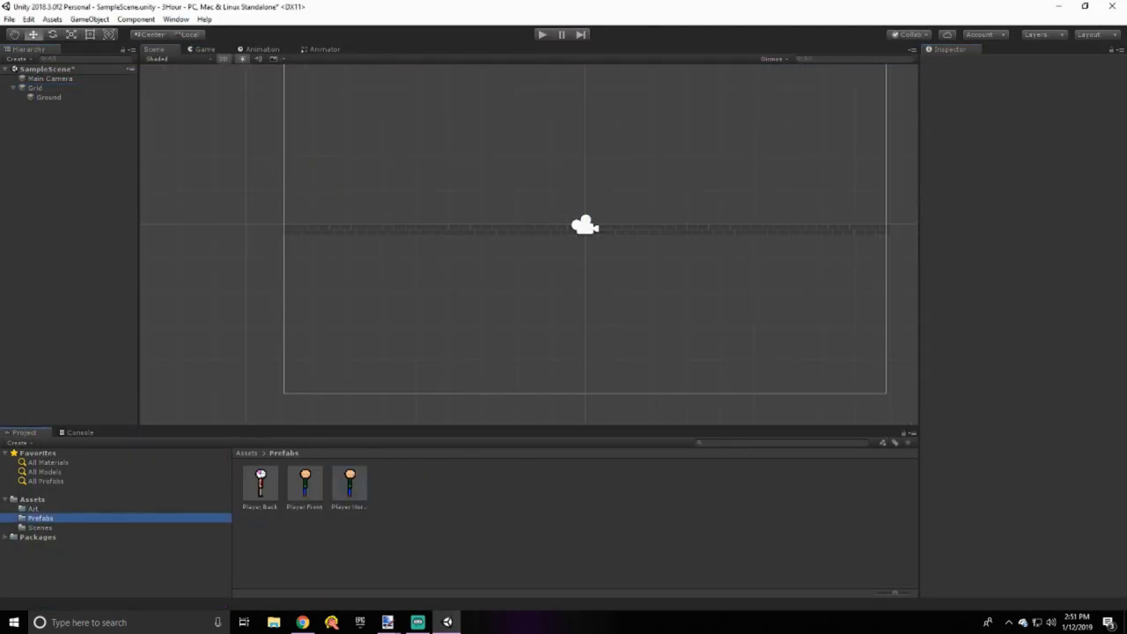
Give Player Normal a Box Collider 2D, Rigidbody 2D, PlayerControl script and idle/walk Animator states
{"action": "left_click_drag", "start_coordinate": [303, 484], "coordinate": [310, 180]}
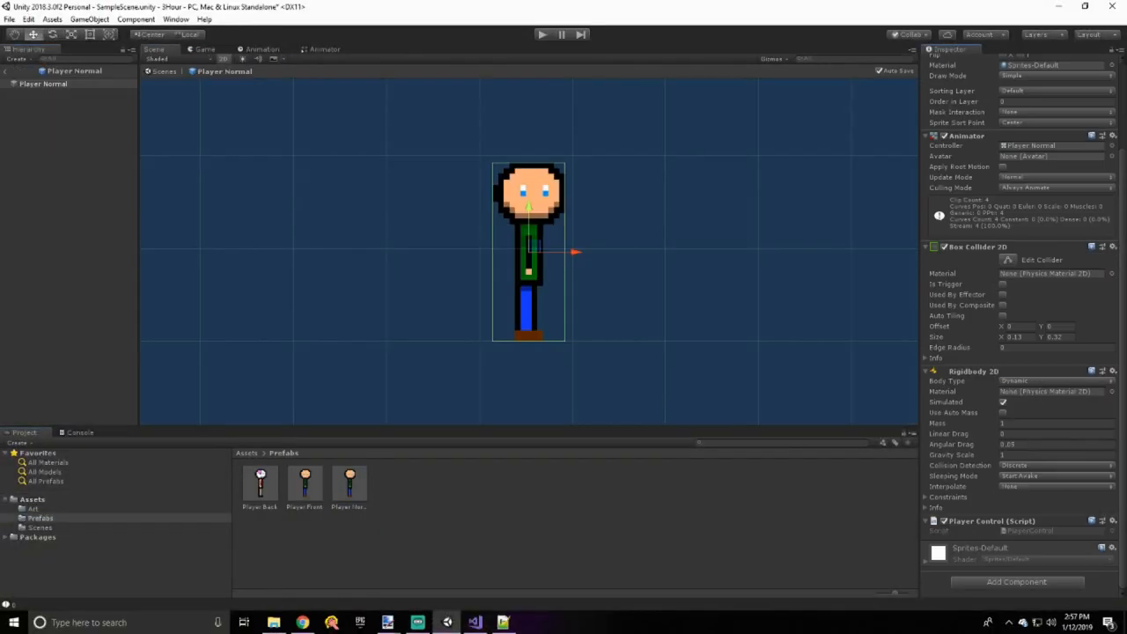
{"action": "left_click", "coordinate": [325, 49]}
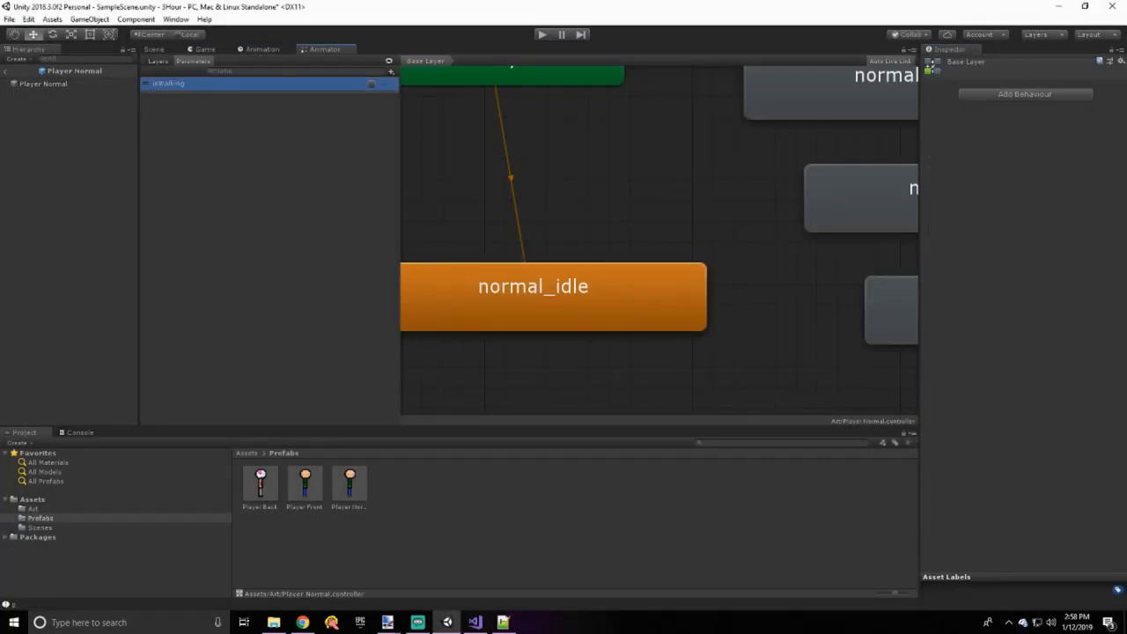
{"action": "left_click", "coordinate": [475, 623]}
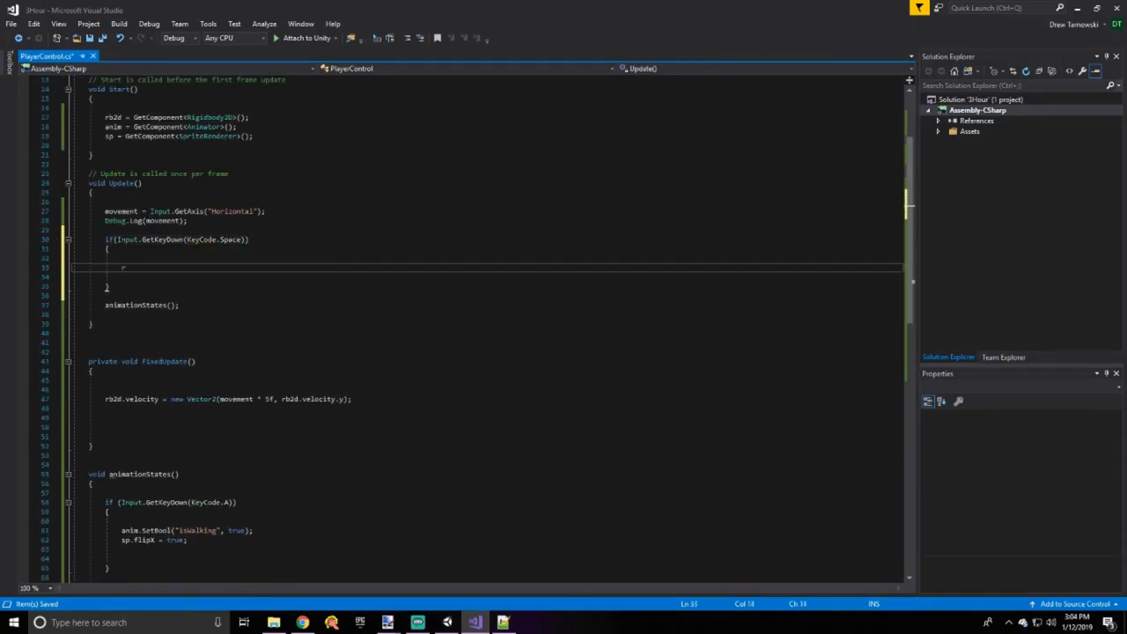
Add AddForce jump on Space, an isGrounded OverlapCircle check, and isJumping/isFalling SetBool calls in PlayerControl.cs
{"action": "left_click", "coordinate": [447, 624]}
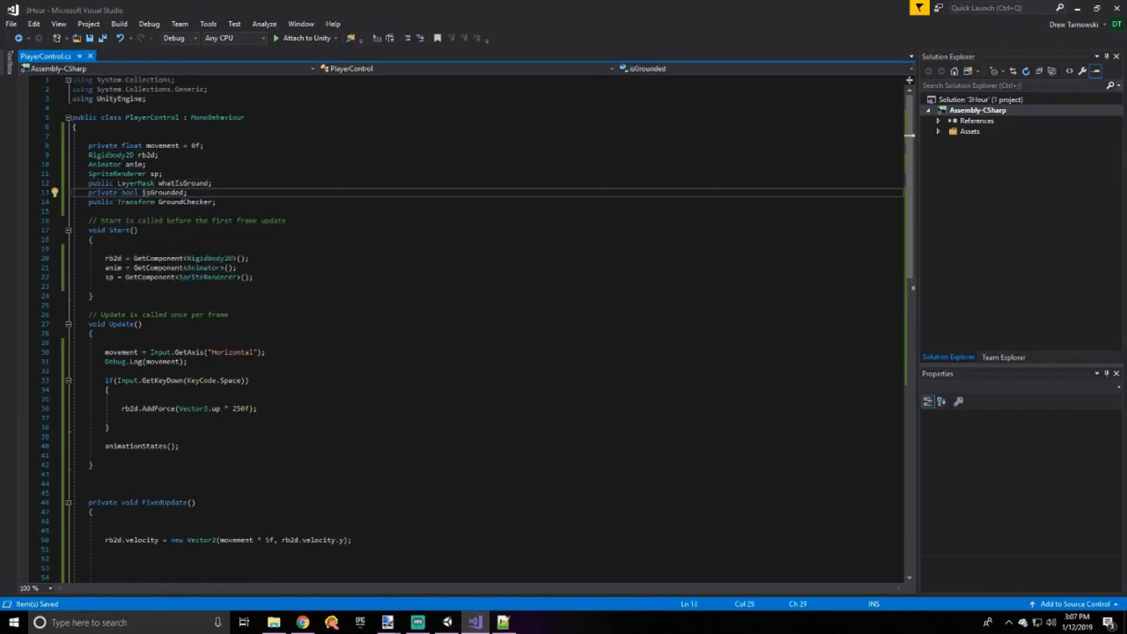
{"action": "left_click", "coordinate": [475, 624]}
{"action": "type", "text": "public"}
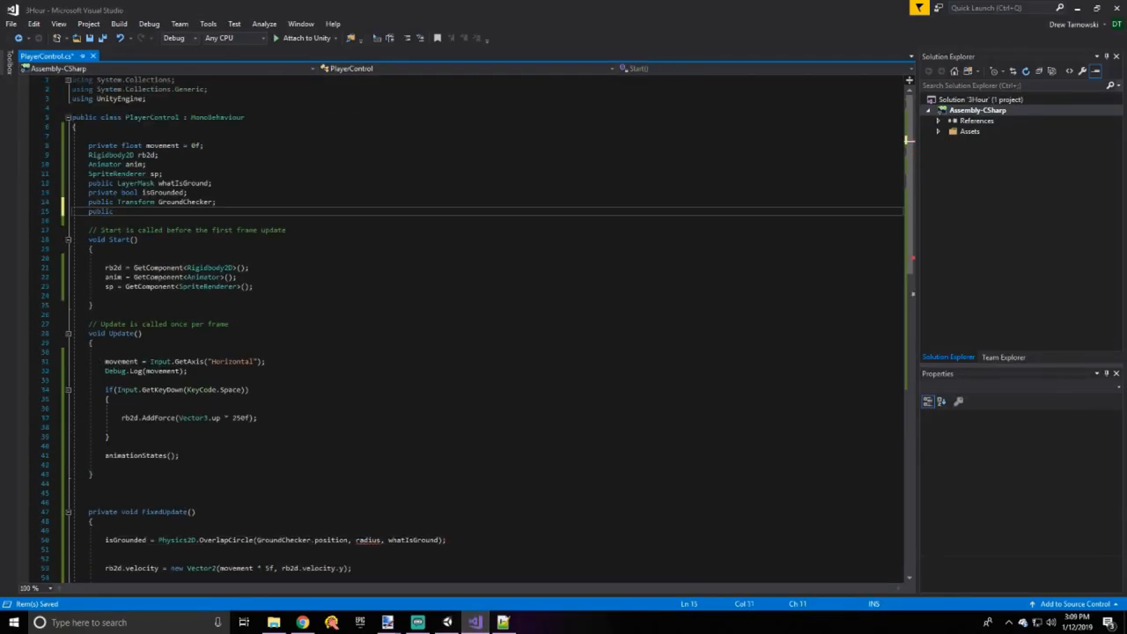
{"action": "scroll", "scroll_direction": "down", "scroll_amount": 3}
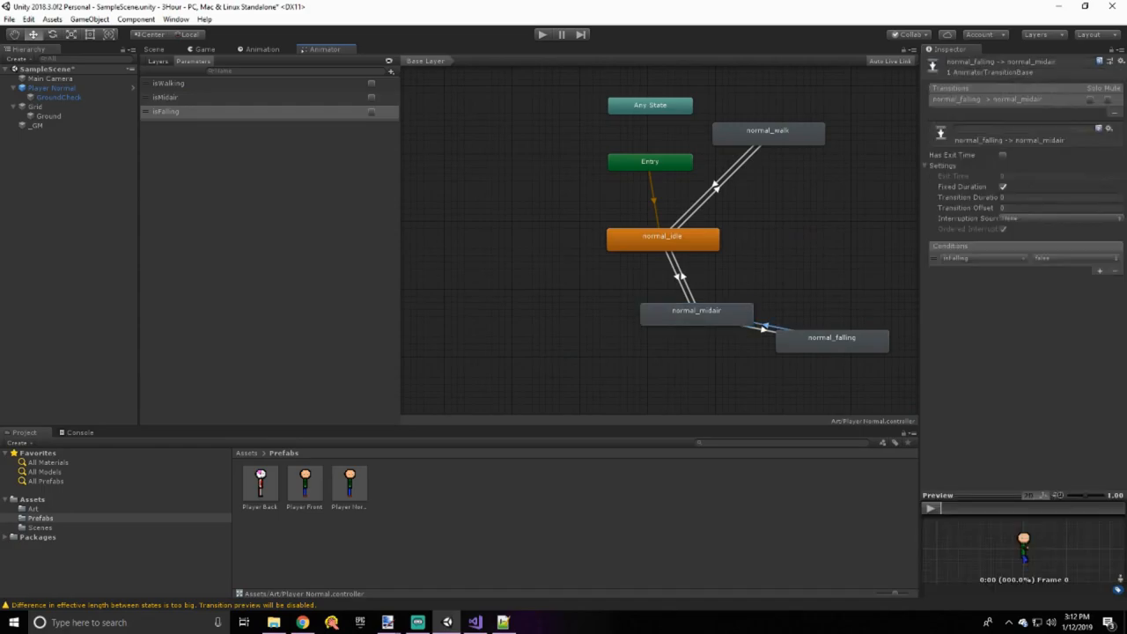
{"action": "left_click", "coordinate": [474, 624]}
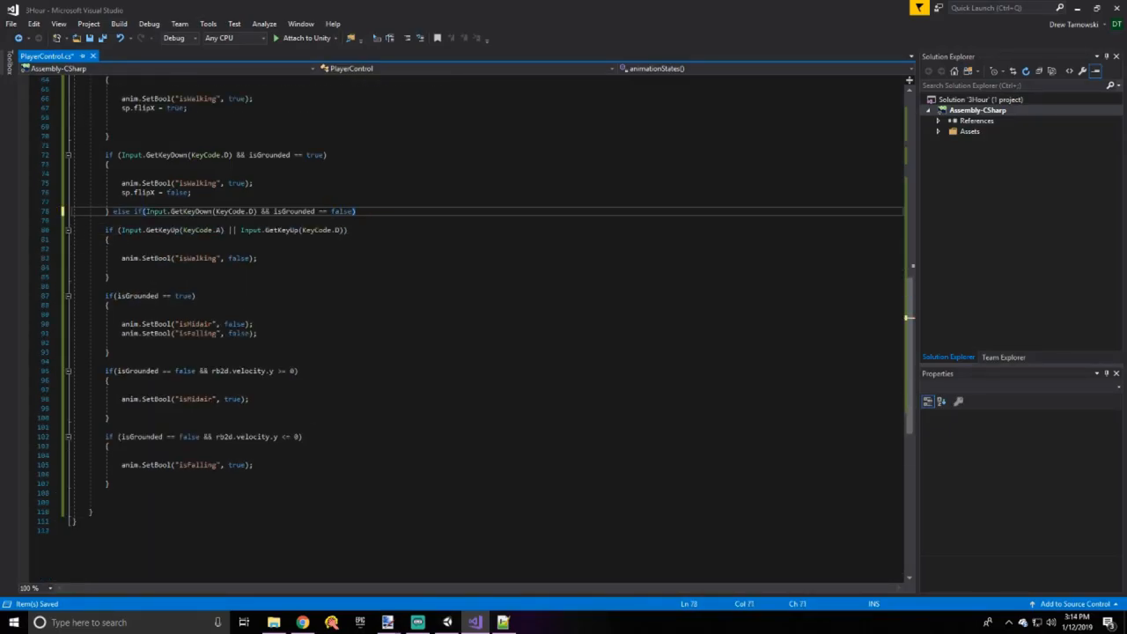
{"action": "left_click", "coordinate": [475, 624]}
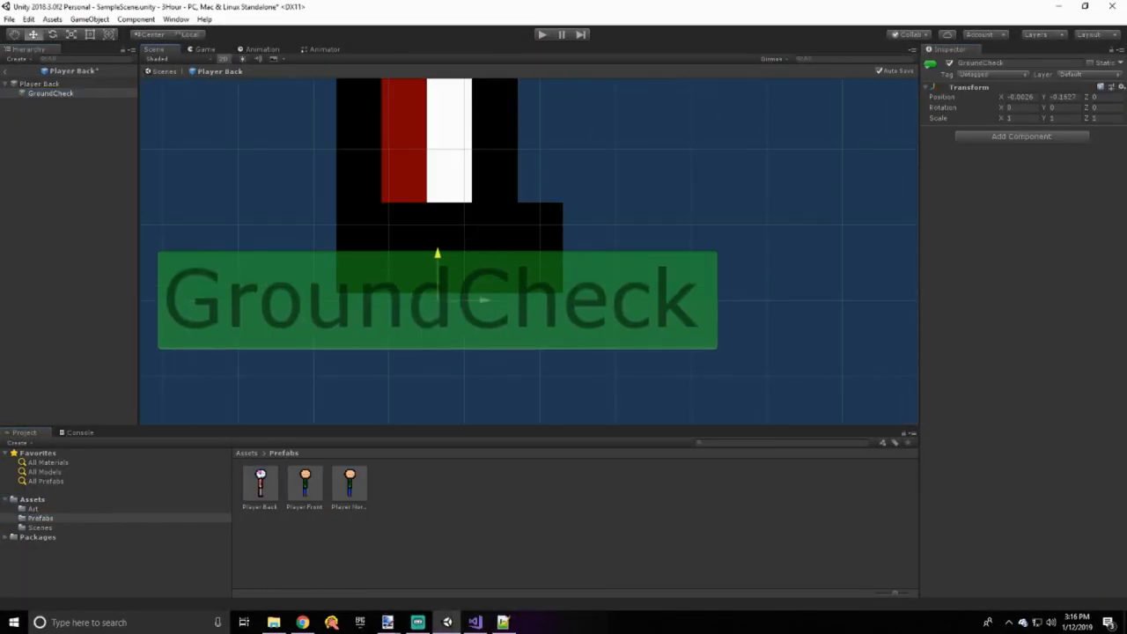
Add a GroundCheck child to each player prefab and assign it in the controller script
{"action": "left_click", "coordinate": [542, 35]}
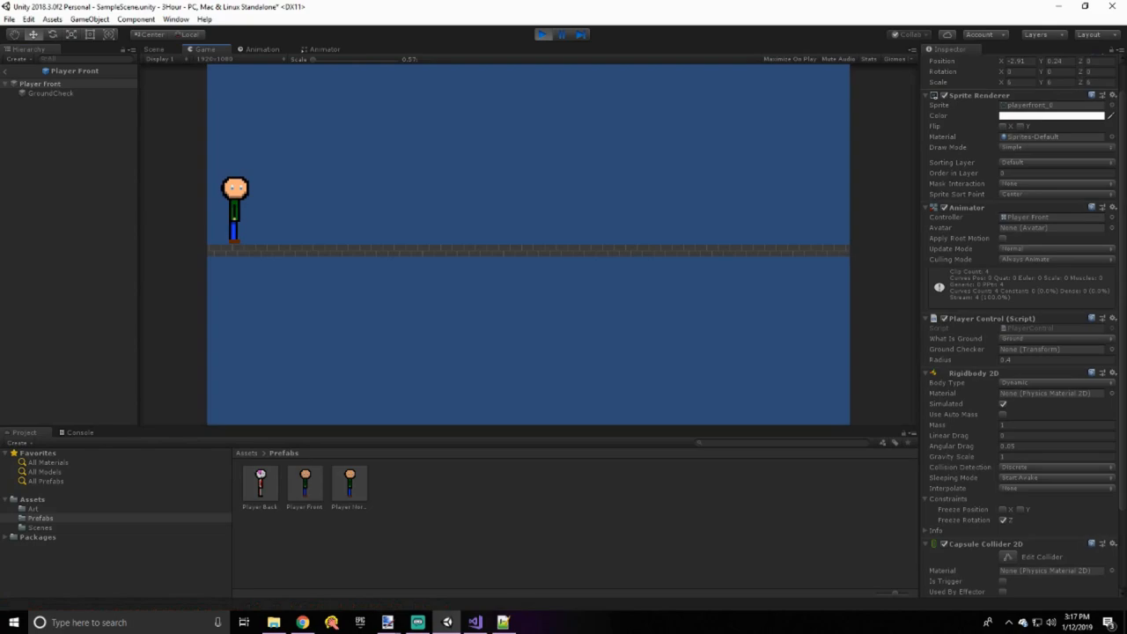
{"action": "left_click", "coordinate": [326, 50]}
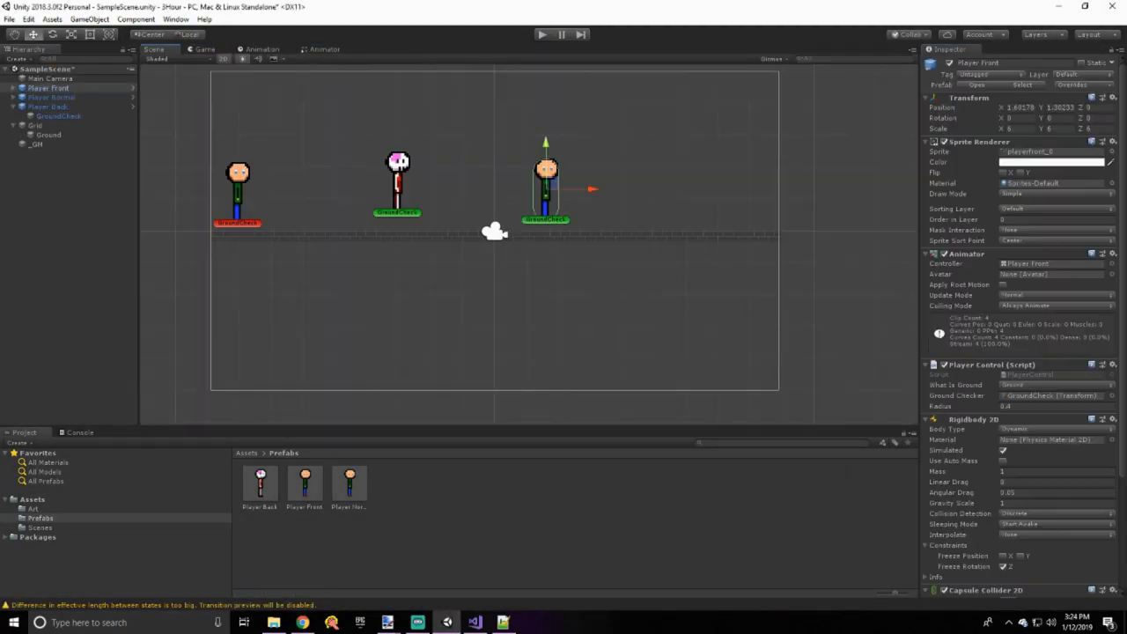
{"action": "left_click", "coordinate": [324, 50]}
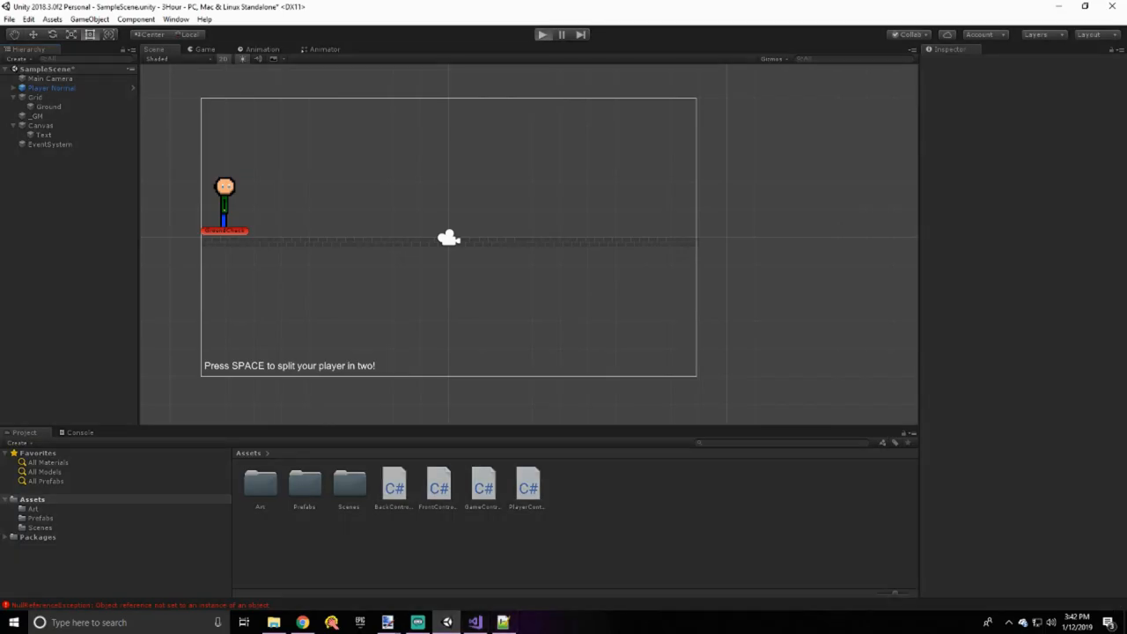
Add a UI Text reading 'Press SPACE to split your player in two!' to the level
{"action": "left_click", "coordinate": [81, 434]}
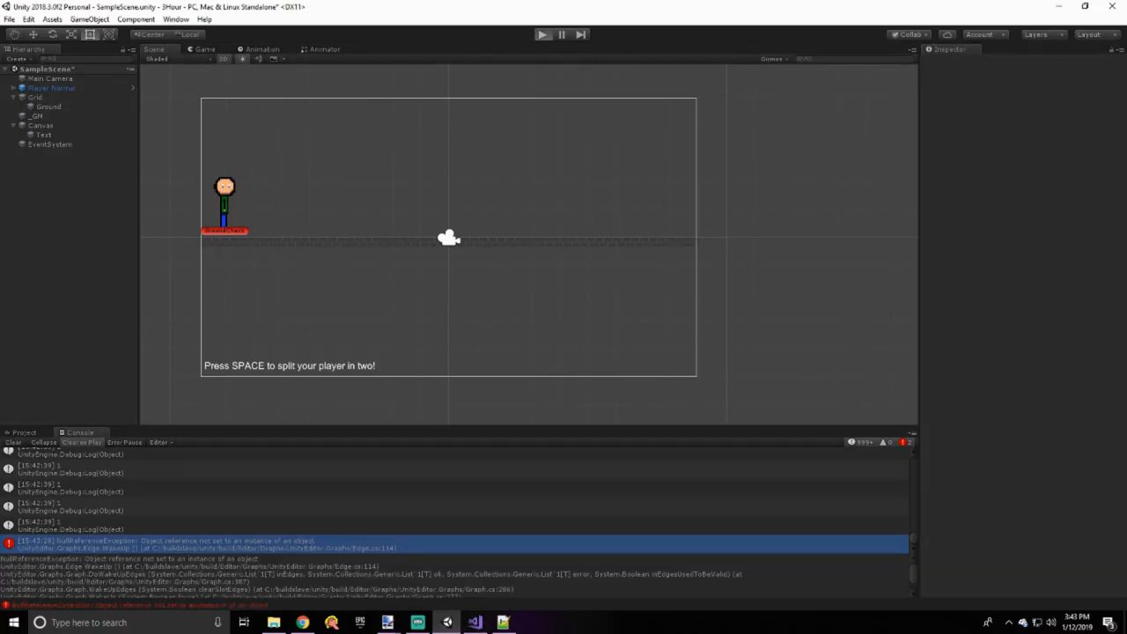
{"action": "left_click", "coordinate": [474, 624]}
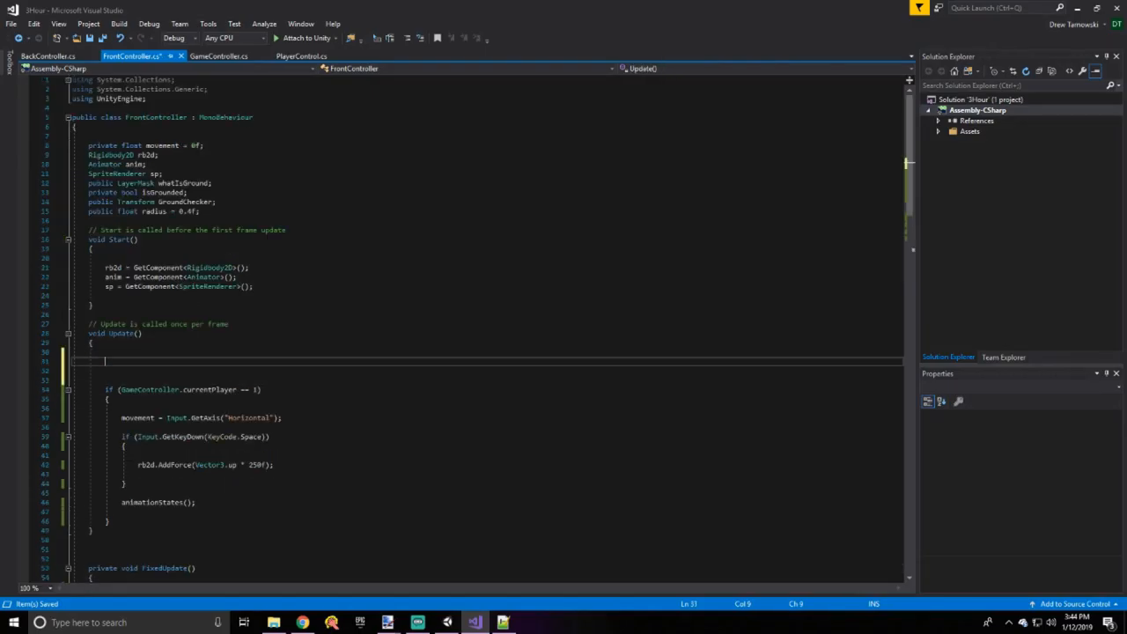
Add Physics2D.IgnoreCollision in FrontController and instantiate frontP/backP on Q in GameController, deactivating myPlayer
{"action": "type", "text": "Physics2D.IgnoreCollision(GetComponent<CapsuleCollider2D>(), this.gameObject.GetComponent<Collider2D>());"}
{"action": "type", "text": "public GameObject back;"}
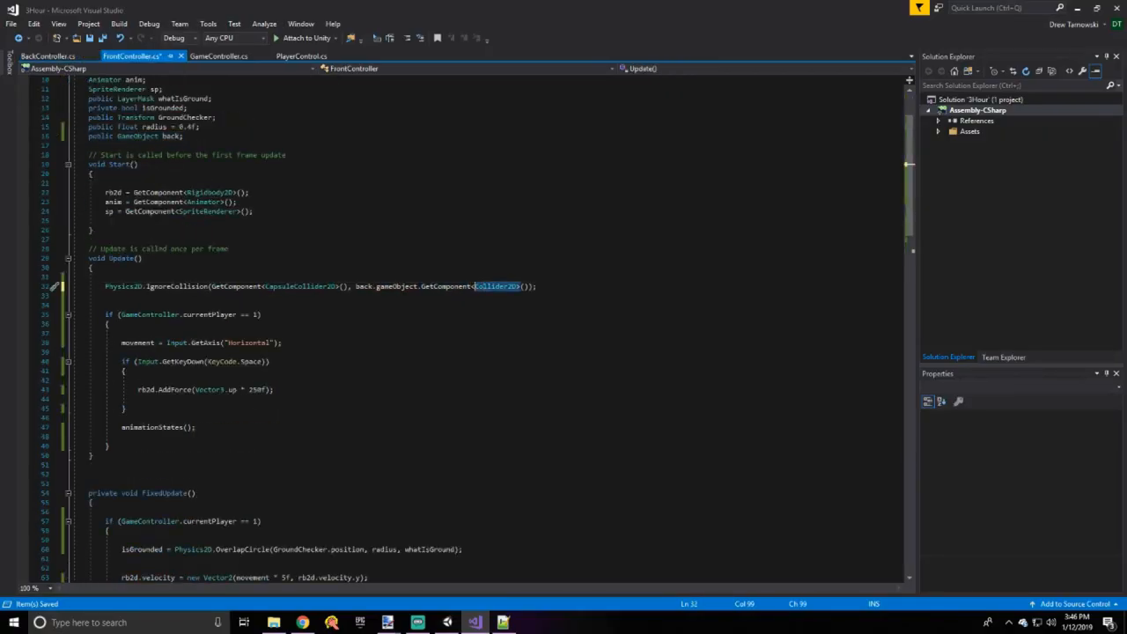
{"action": "left_click", "coordinate": [417, 624]}
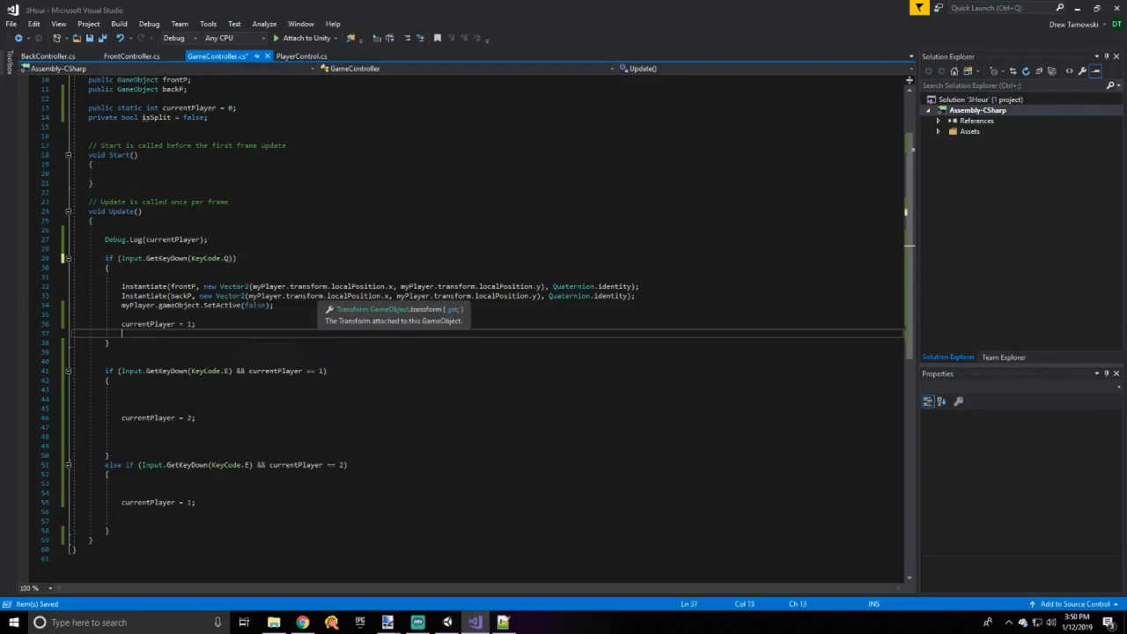
{"action": "left_click", "coordinate": [474, 624]}
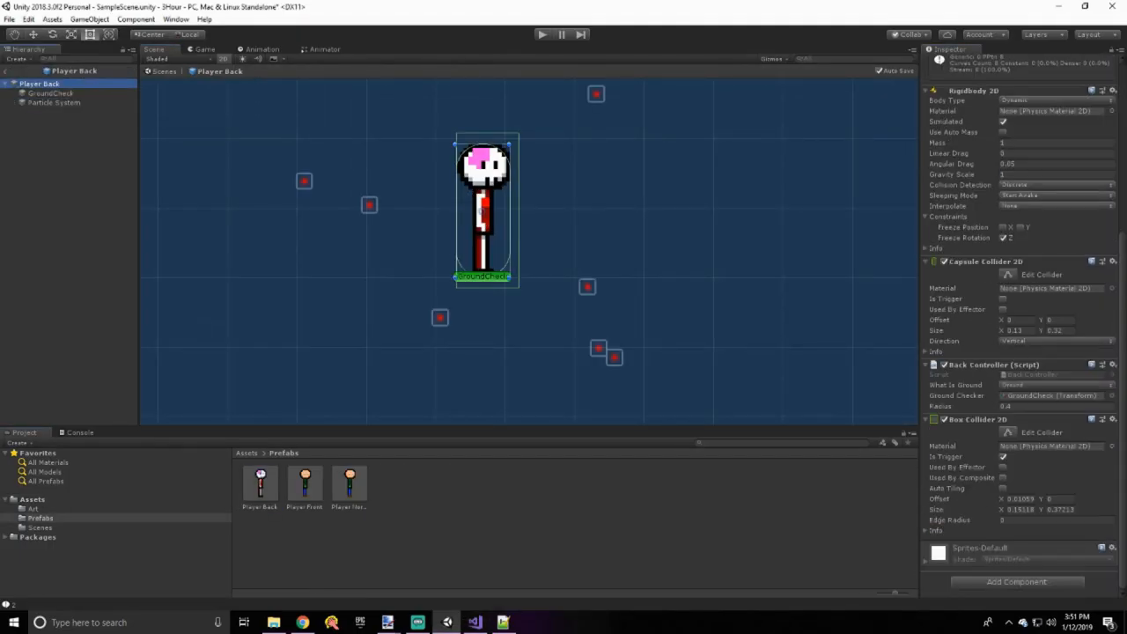
{"action": "left_click", "coordinate": [473, 623]}
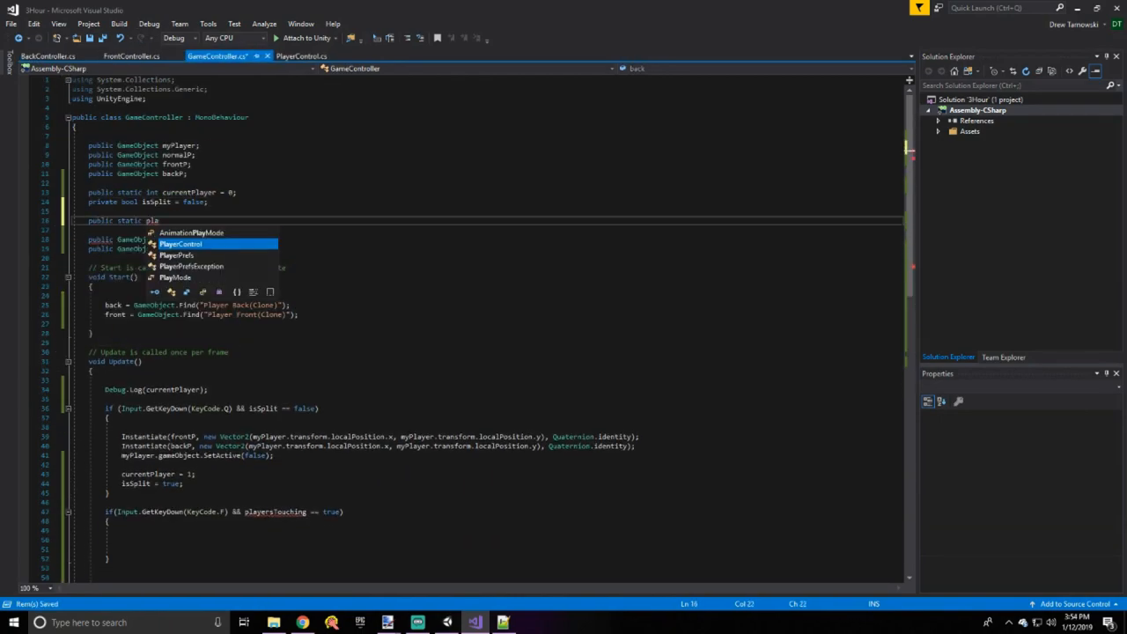
Add OnTriggerStay2D/OnTriggerExit2D setting GameController.playersTouching for Player Back(Clone)
{"action": "left_click", "coordinate": [132, 54]}
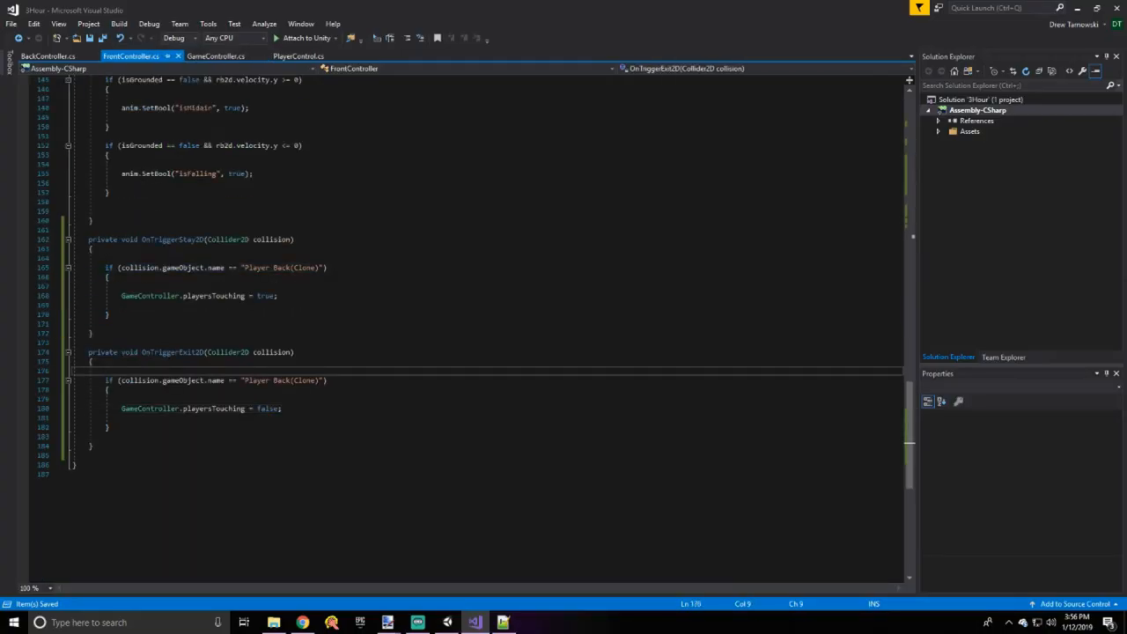
{"action": "left_click", "coordinate": [446, 623]}
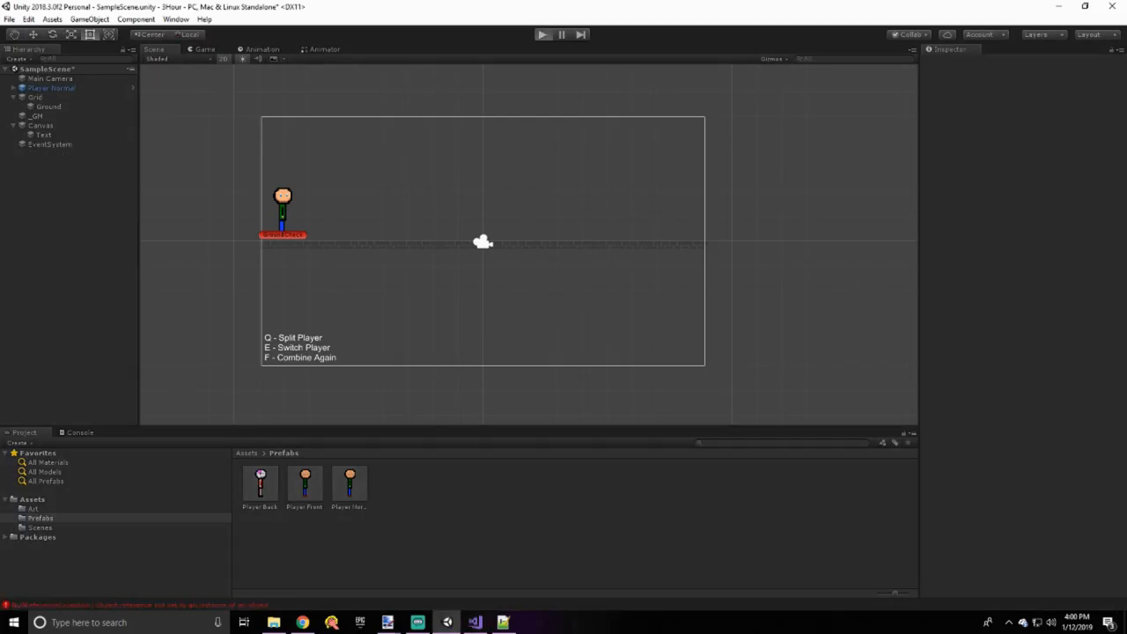
Set the Canvas Text to 'Q - Split Player / E - Switch Player / F - Combine Again'
{"action": "left_click", "coordinate": [52, 88]}
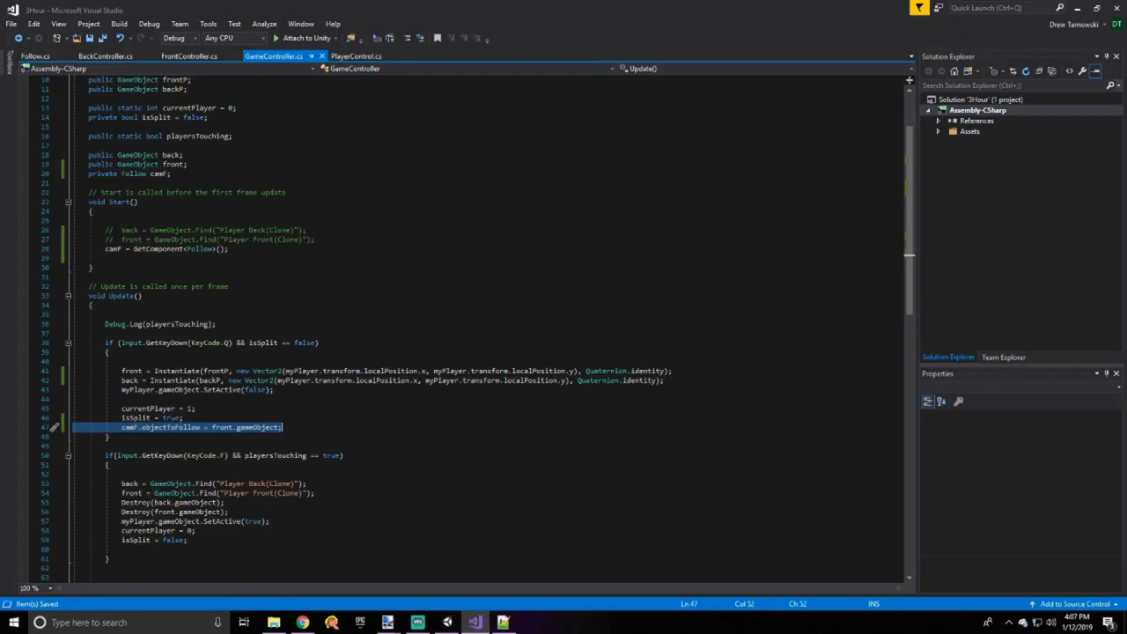
Fetch the Main Camera's Follow component in Start and set cam.objectToFollow = front.gameObject after splitting
{"action": "scroll", "scroll_direction": "up", "scroll_amount": 3}
{"action": "type", "text": "public static playerHealth"}
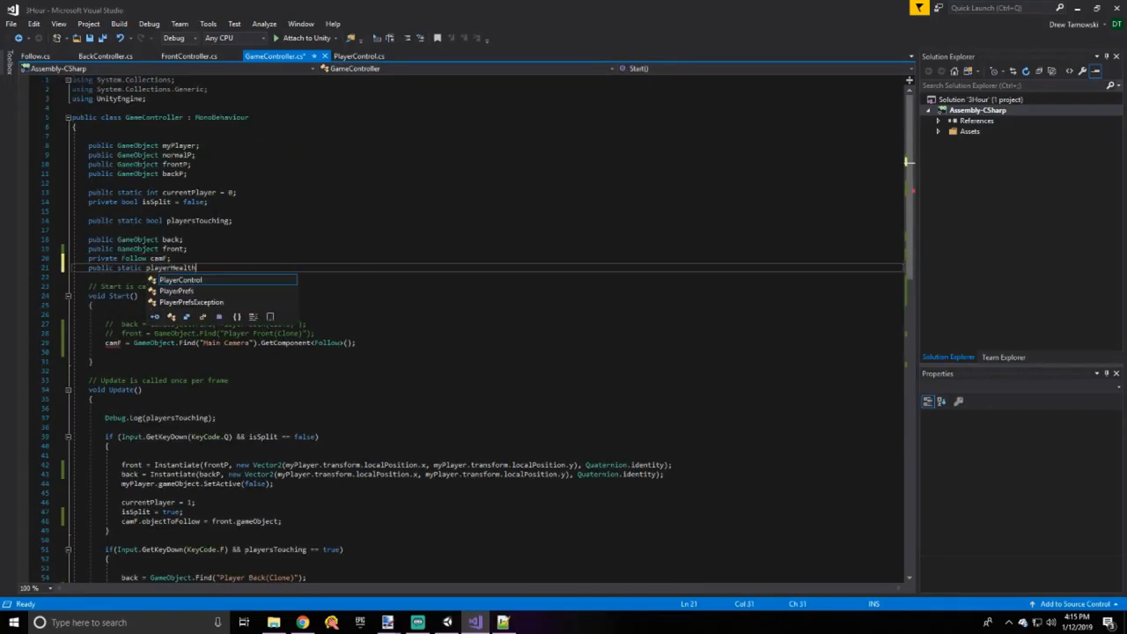
{"action": "left_click", "coordinate": [32, 55]}
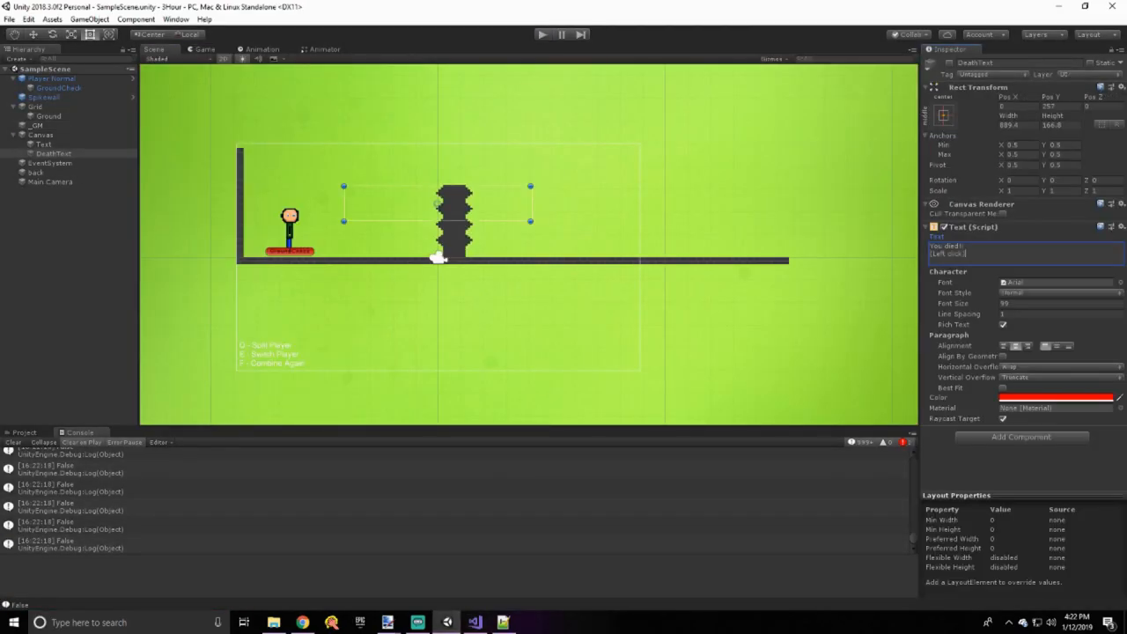
{"action": "left_click", "coordinate": [475, 624]}
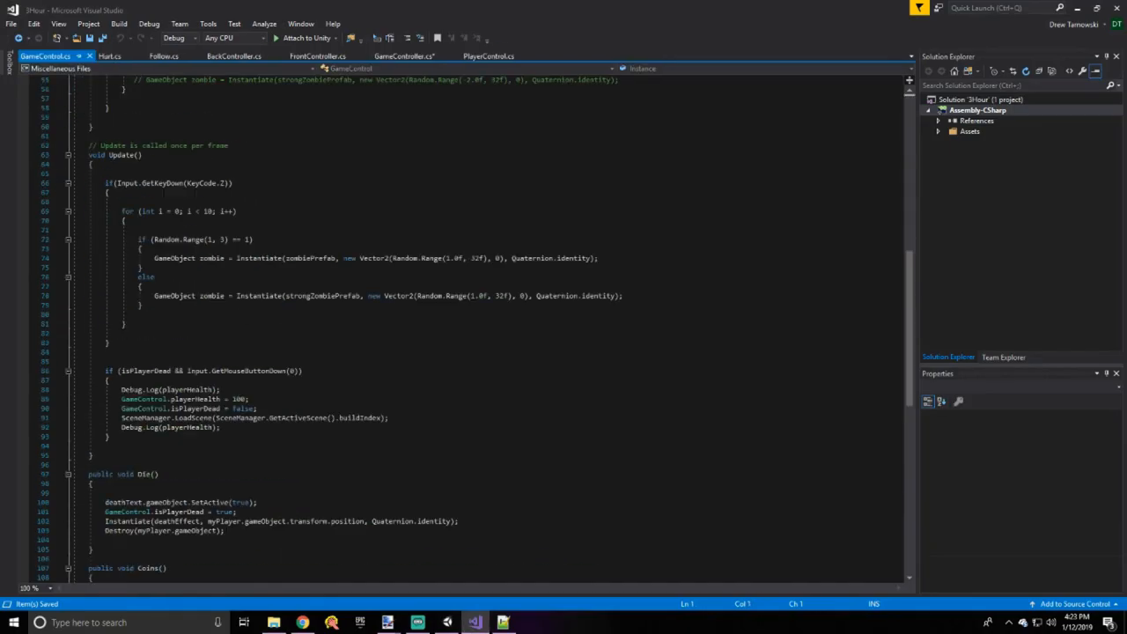
Bring up the older GameControl.cs and scroll to its Die() method
{"action": "left_click", "coordinate": [324, 54]}
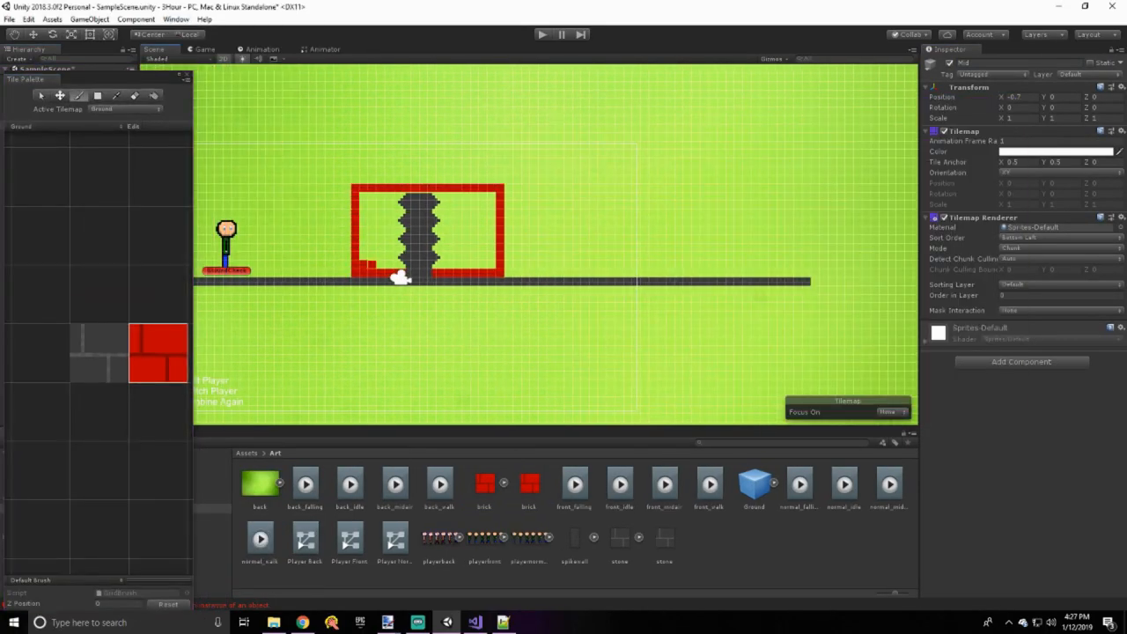
Paint brick tiles around the spikes, add the button sprite with MeTouch script, and play-test the split
{"action": "double_click", "coordinate": [261, 484]}
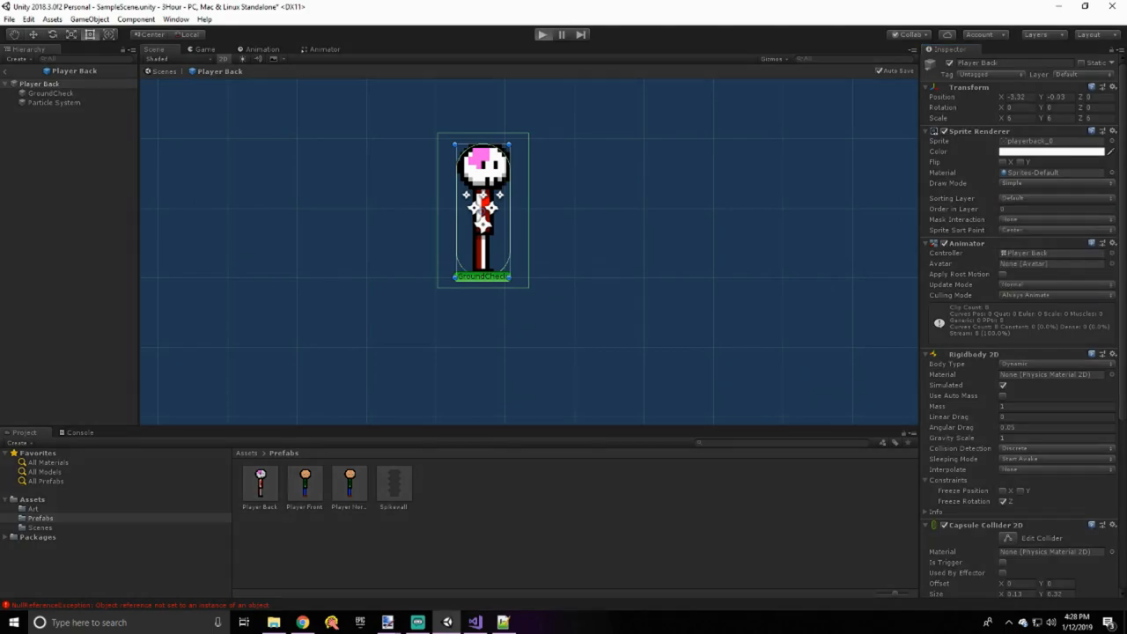
{"action": "left_click", "coordinate": [542, 35]}
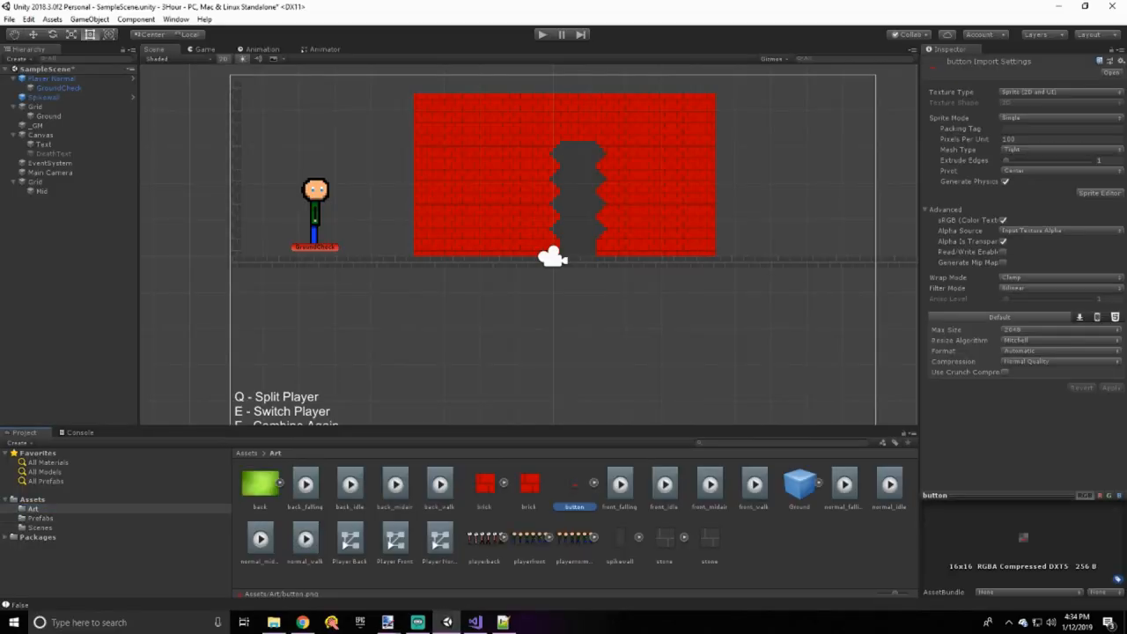
{"action": "left_click", "coordinate": [474, 624]}
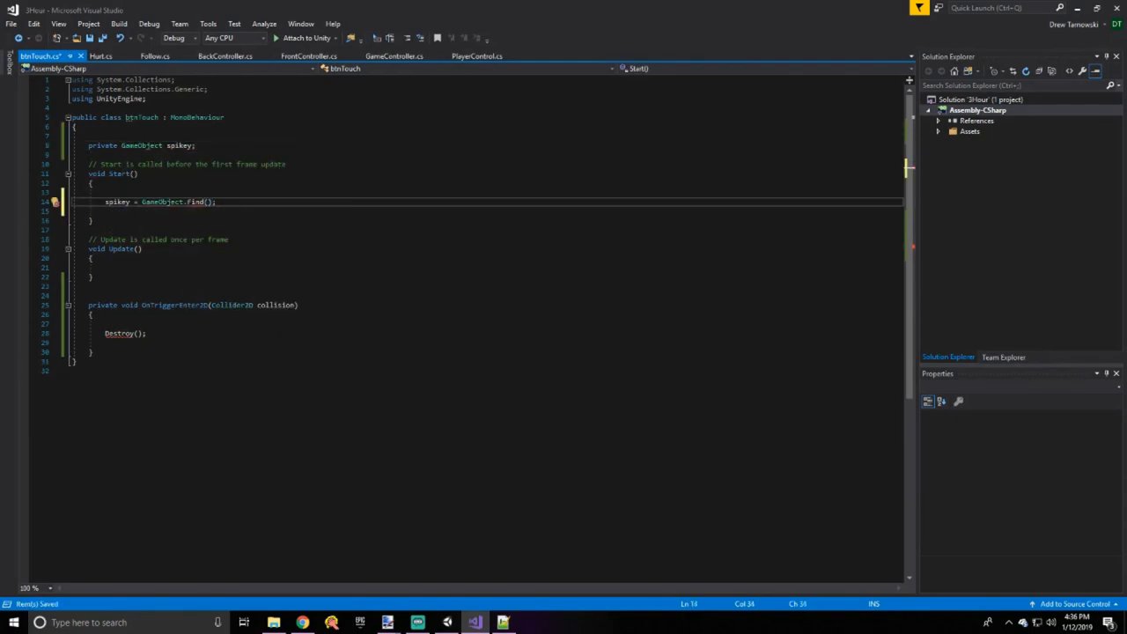
{"action": "left_click", "coordinate": [476, 623]}
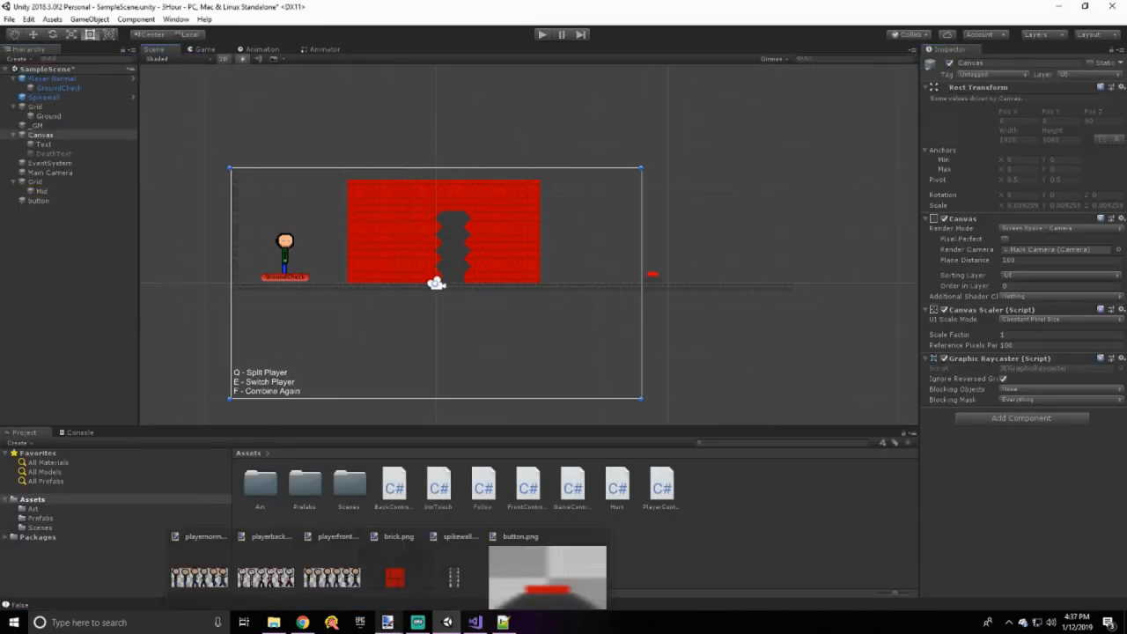
{"action": "left_click", "coordinate": [543, 35]}
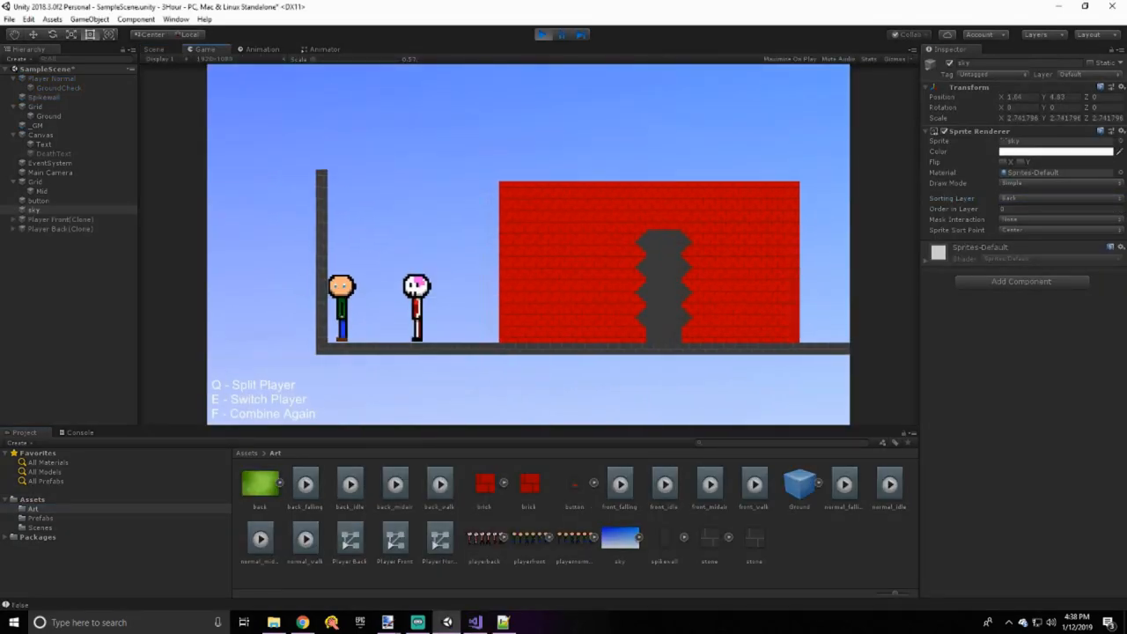